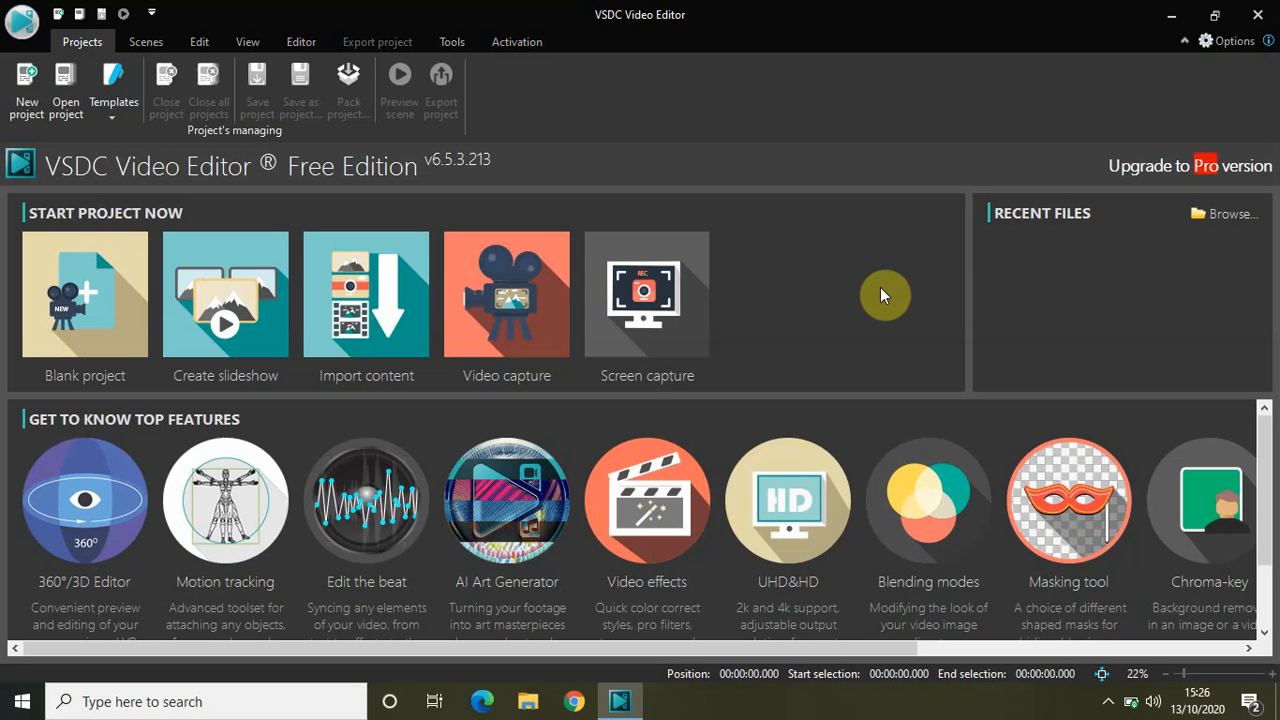
{"action": "mouse_move", "coordinate": [996, 312]}
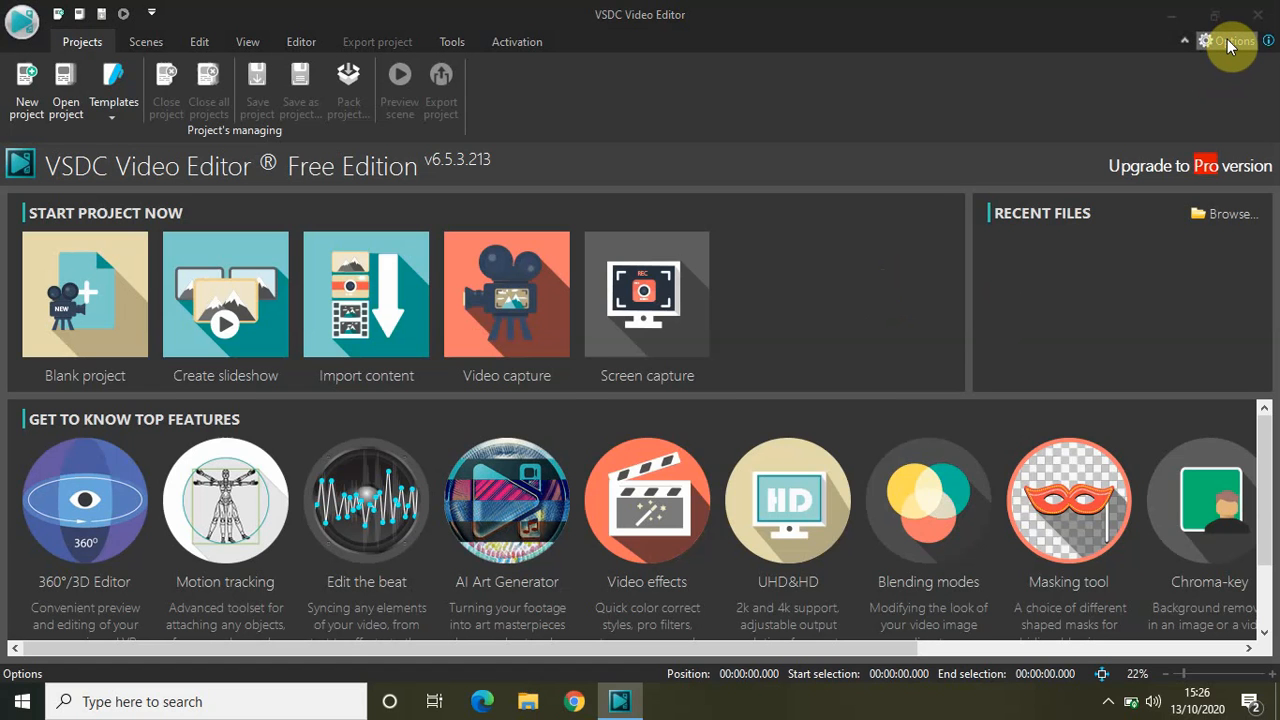
Set the Saving Options autosave interval to Every 3 minutes and confirm
{"action": "left_click", "coordinate": [1230, 40]}
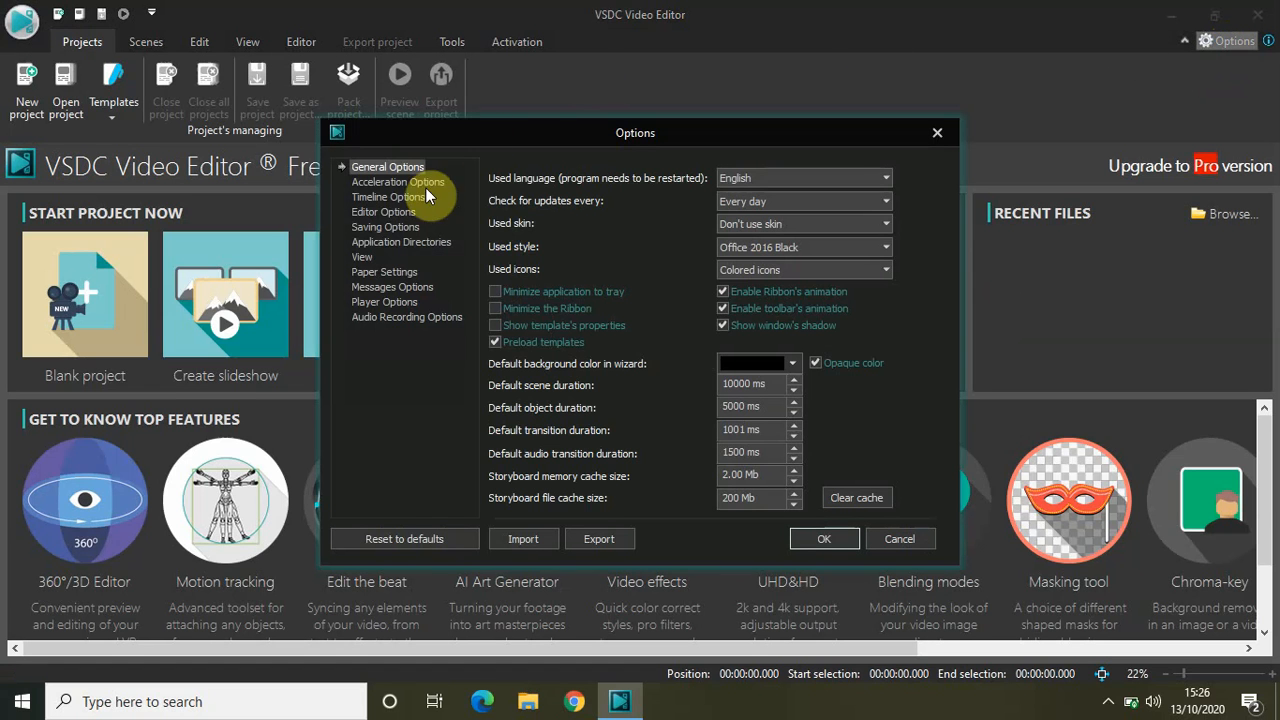
{"action": "left_click", "coordinate": [384, 226]}
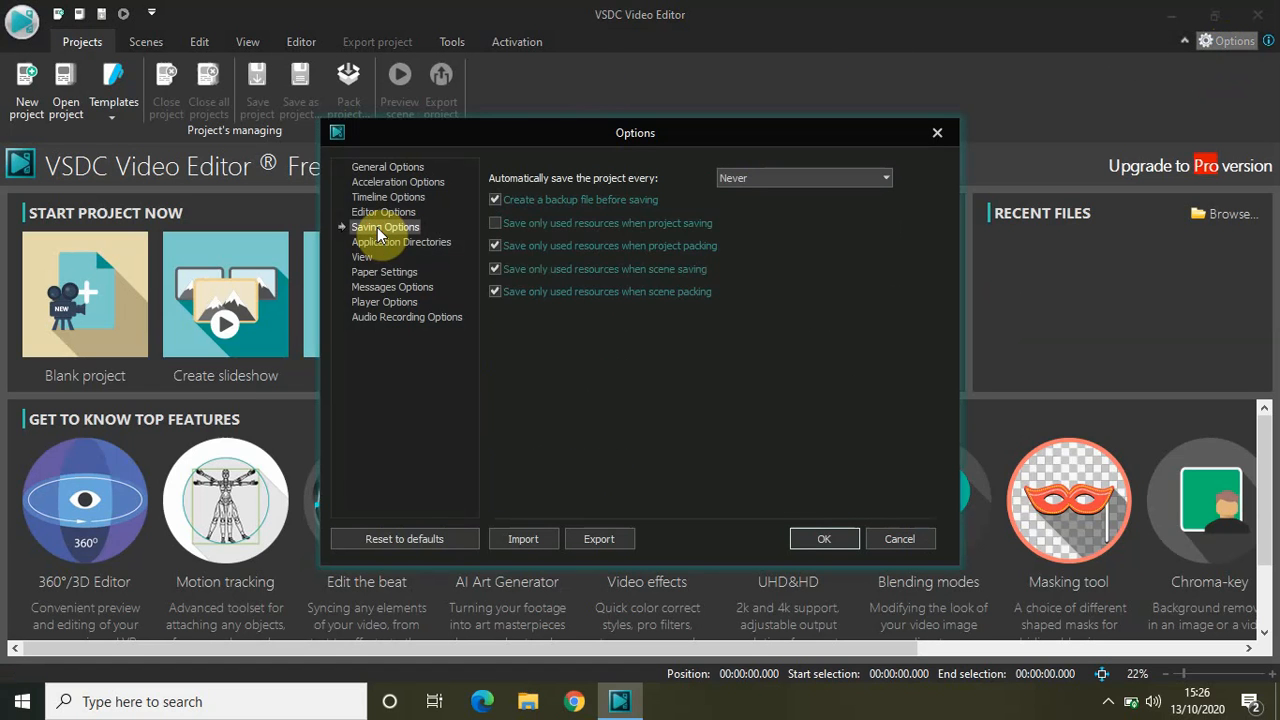
{"action": "mouse_move", "coordinate": [556, 184]}
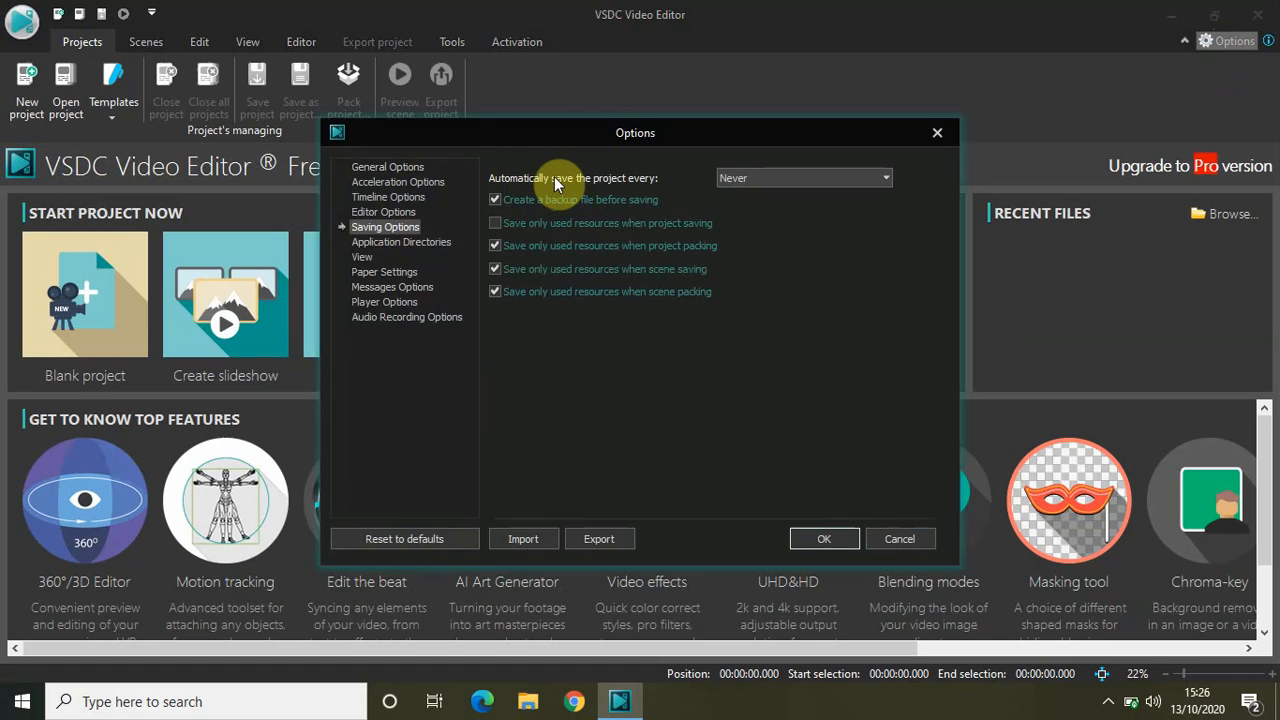
{"action": "mouse_move", "coordinate": [668, 192]}
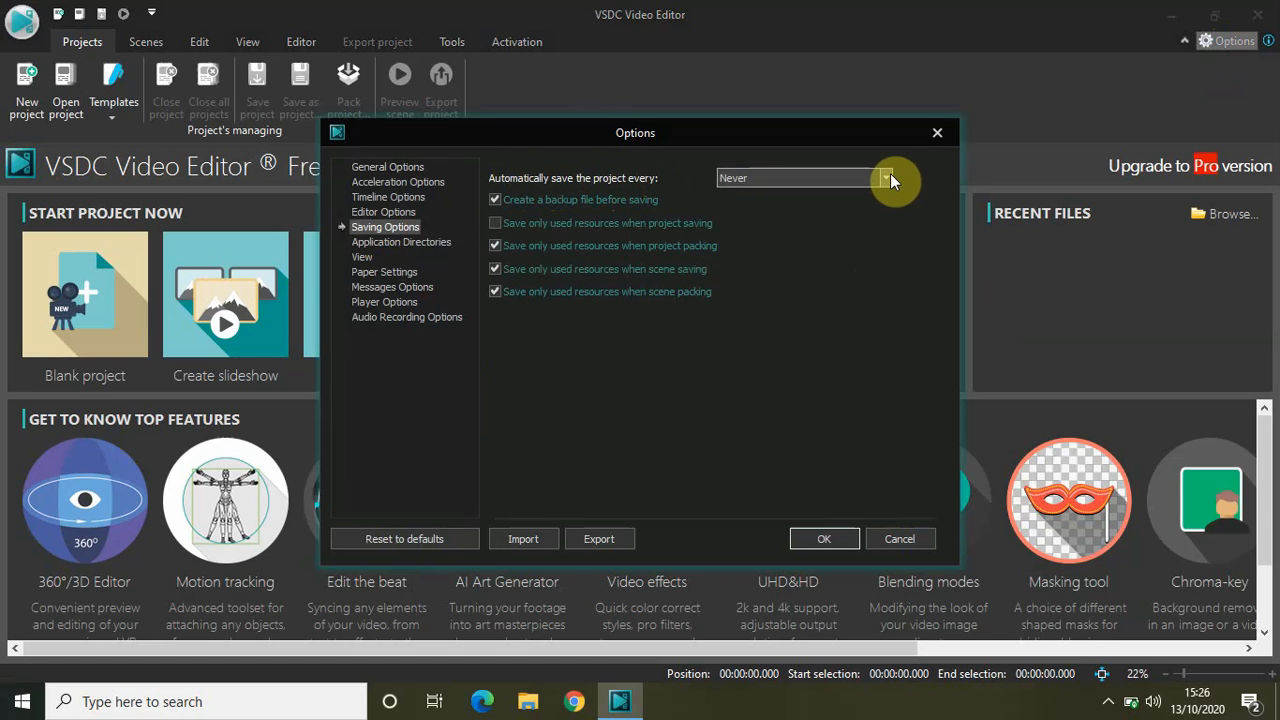
{"action": "left_click", "coordinate": [884, 178]}
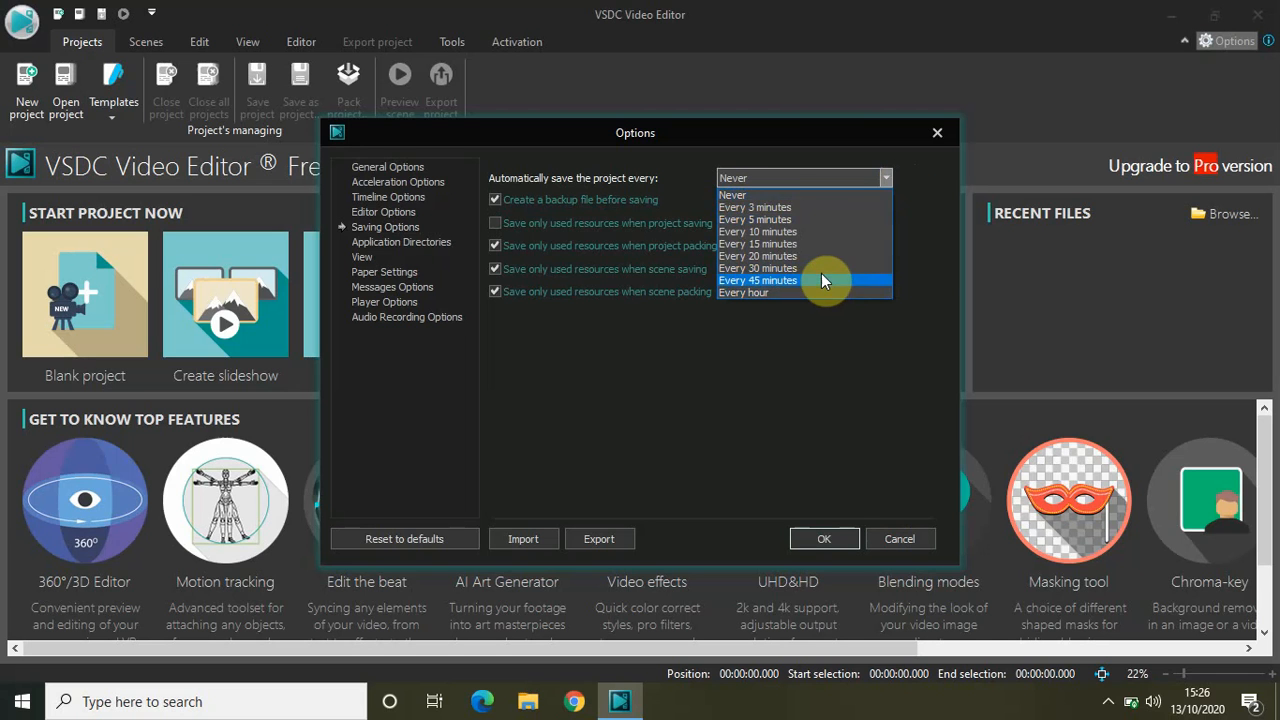
{"action": "mouse_move", "coordinate": [804, 268]}
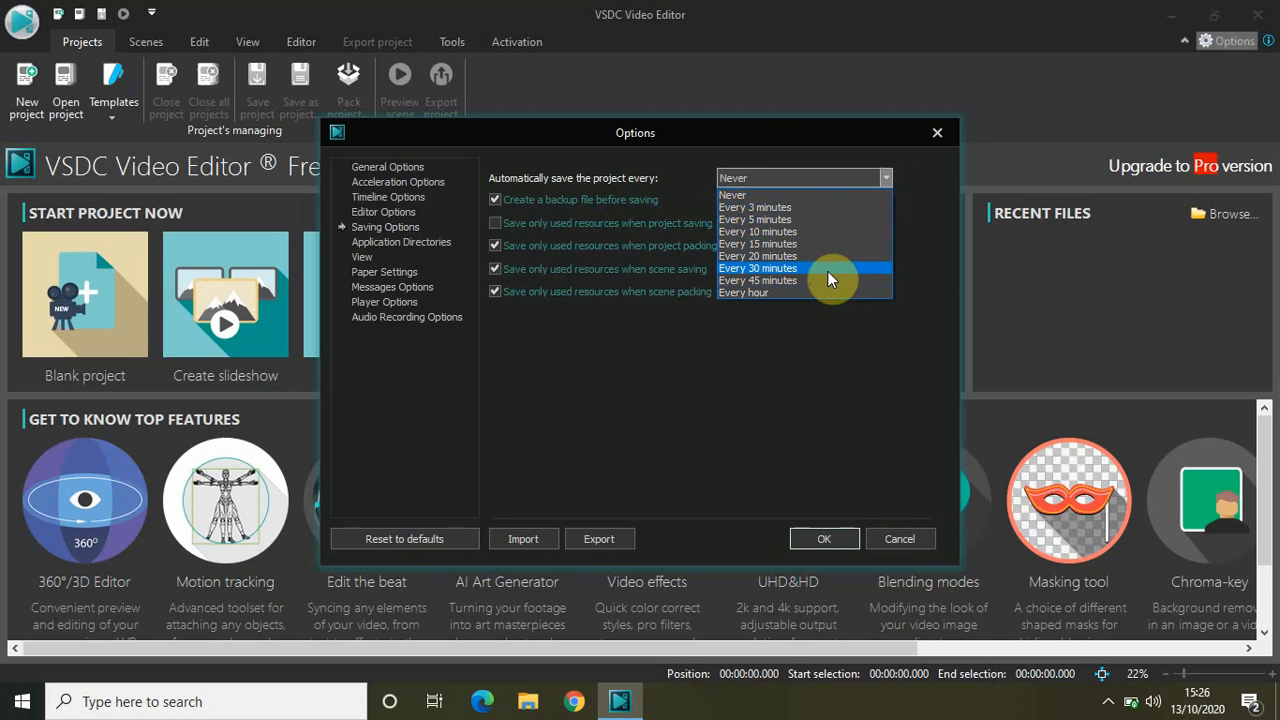
{"action": "mouse_move", "coordinate": [820, 206]}
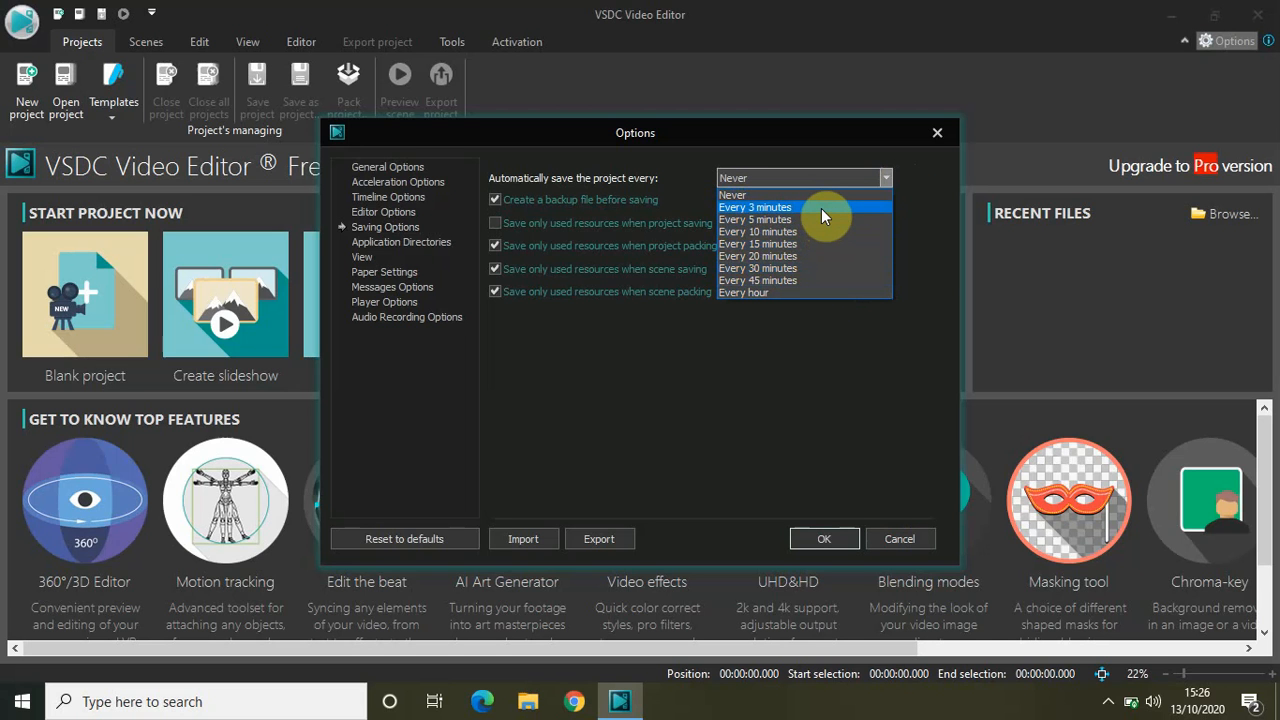
{"action": "left_click", "coordinate": [756, 206]}
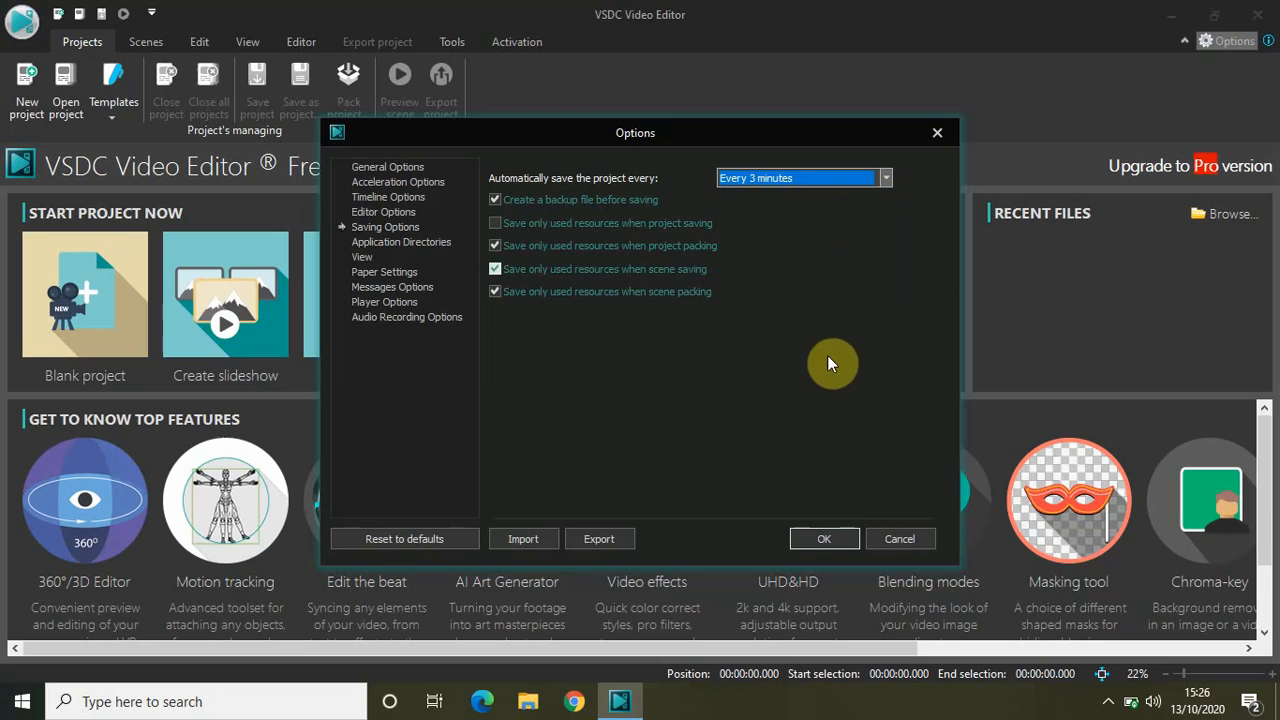
{"action": "mouse_move", "coordinate": [830, 376]}
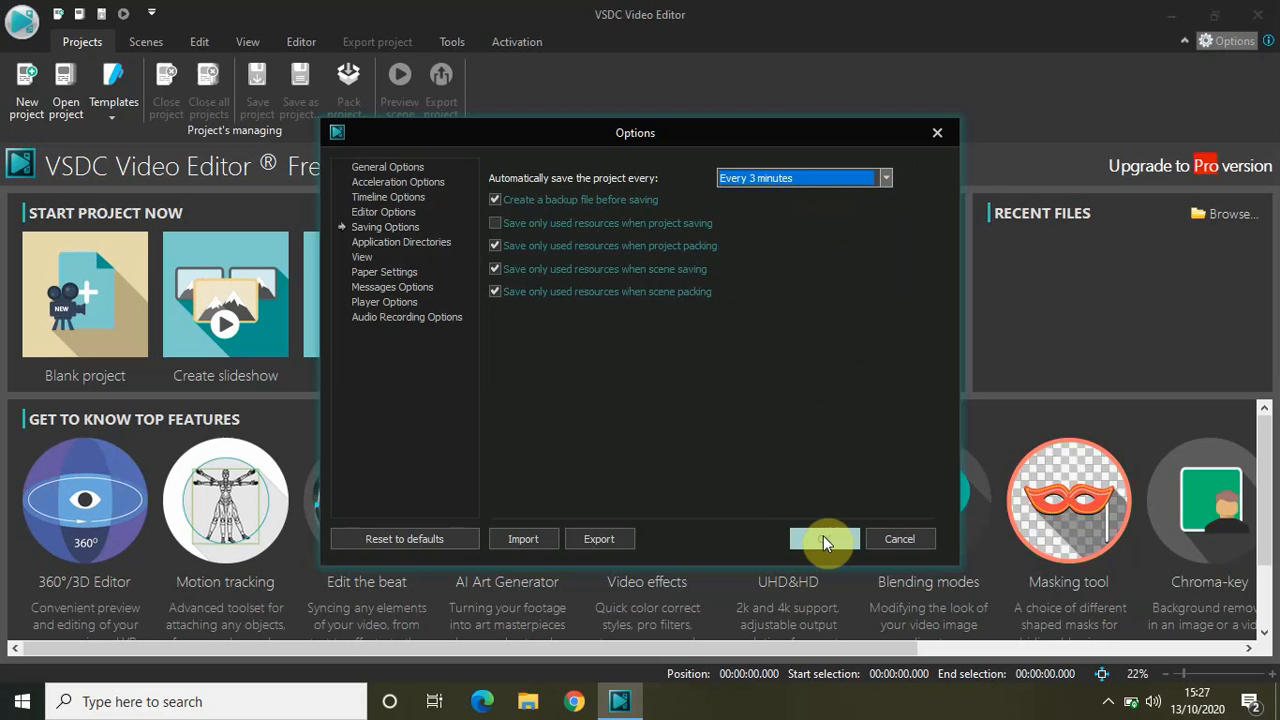
{"action": "left_click", "coordinate": [824, 538]}
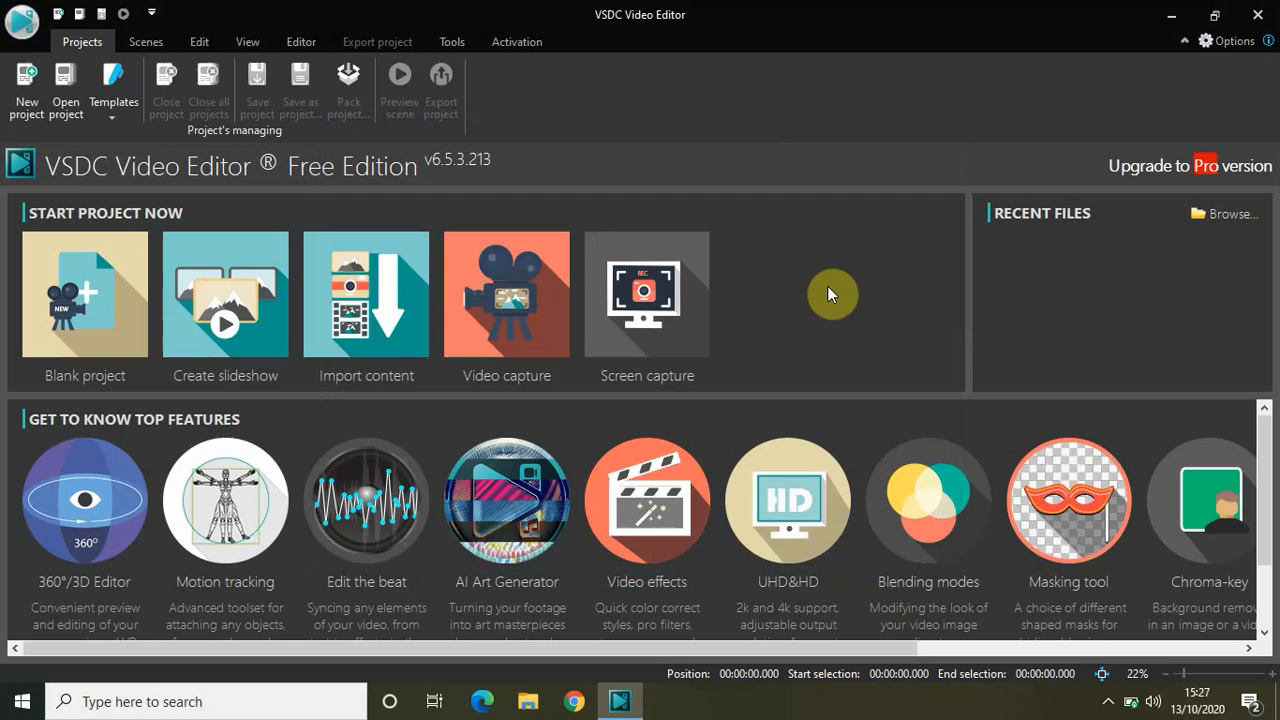
{"action": "mouse_move", "coordinate": [58, 204]}
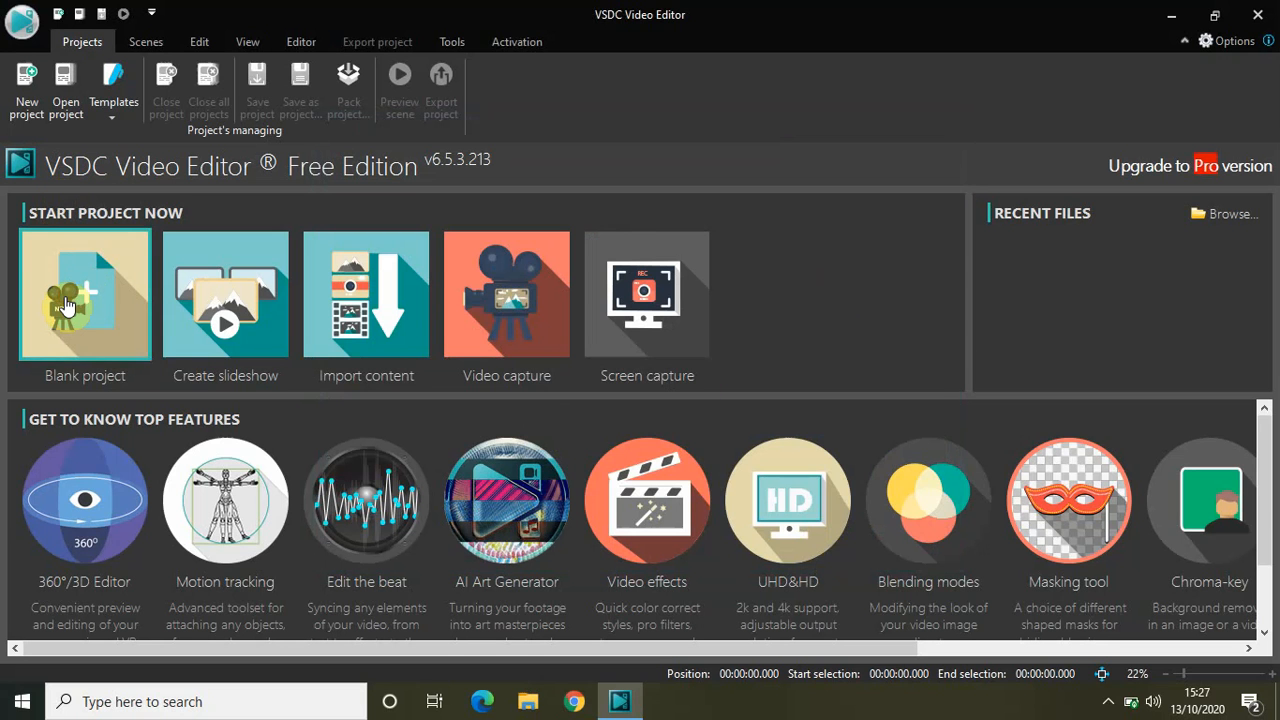
Create a new Blank project (Project 2) with an empty scene and timeline
{"action": "left_click", "coordinate": [84, 294]}
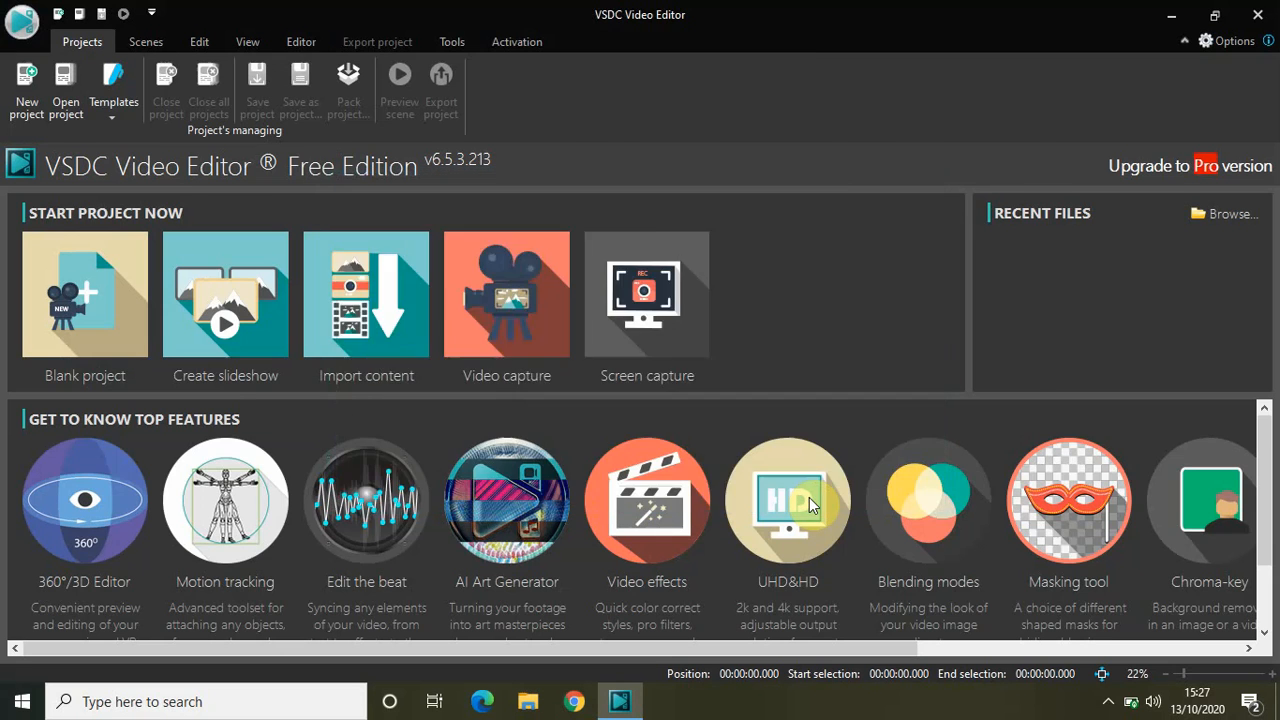
{"action": "left_click", "coordinate": [84, 296]}
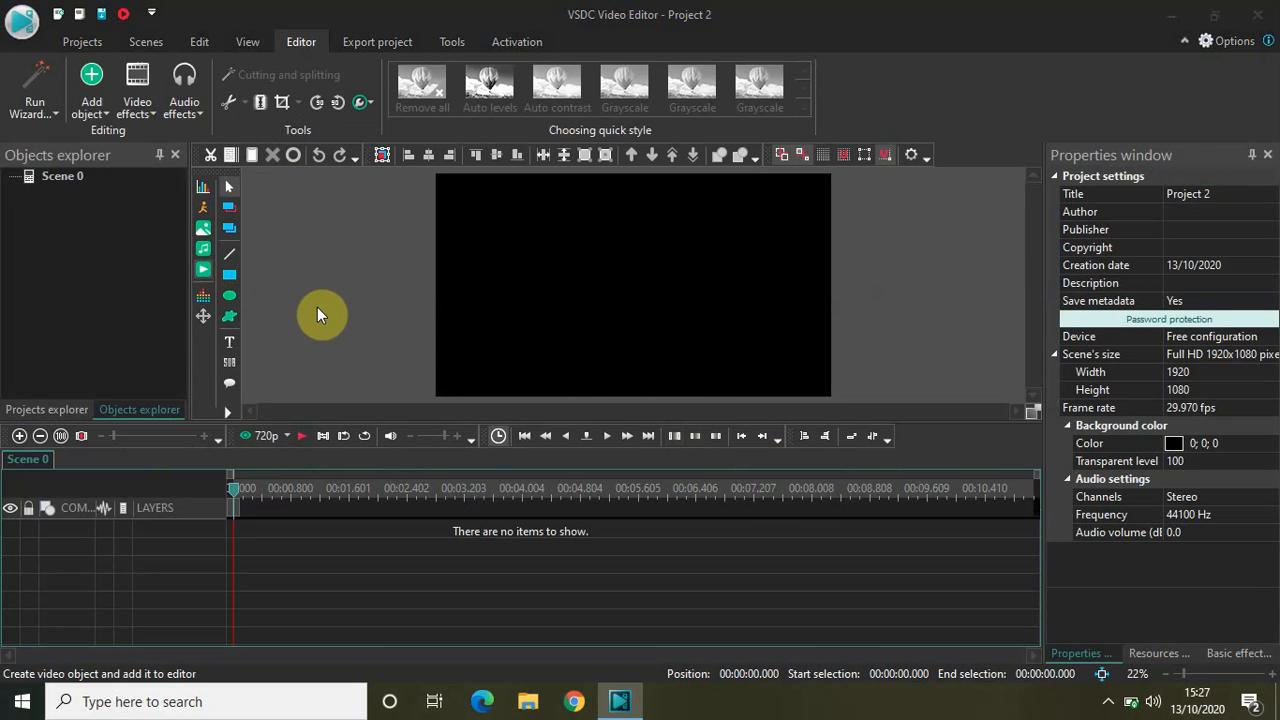
Add the Car Demo.mp4 video to the scene, accepting its default position settings
{"action": "left_click", "coordinate": [92, 90]}
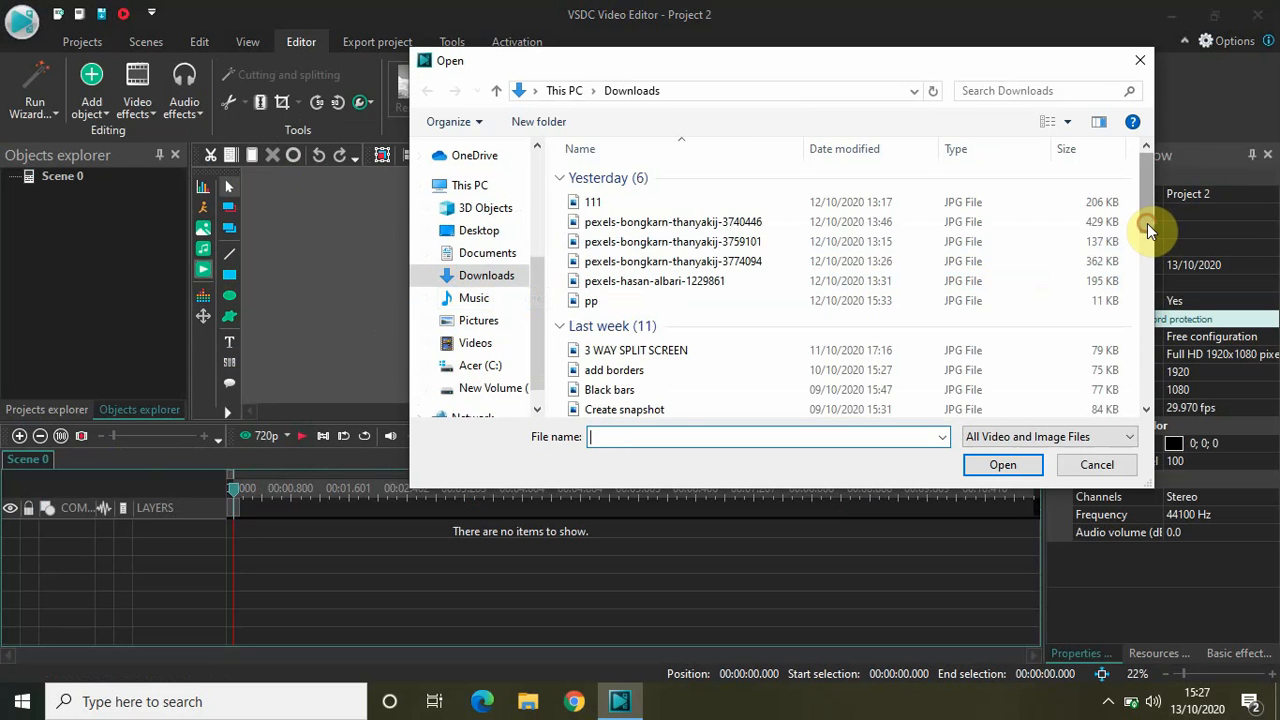
{"action": "scroll", "scroll_direction": "down", "scroll_amount": 3}
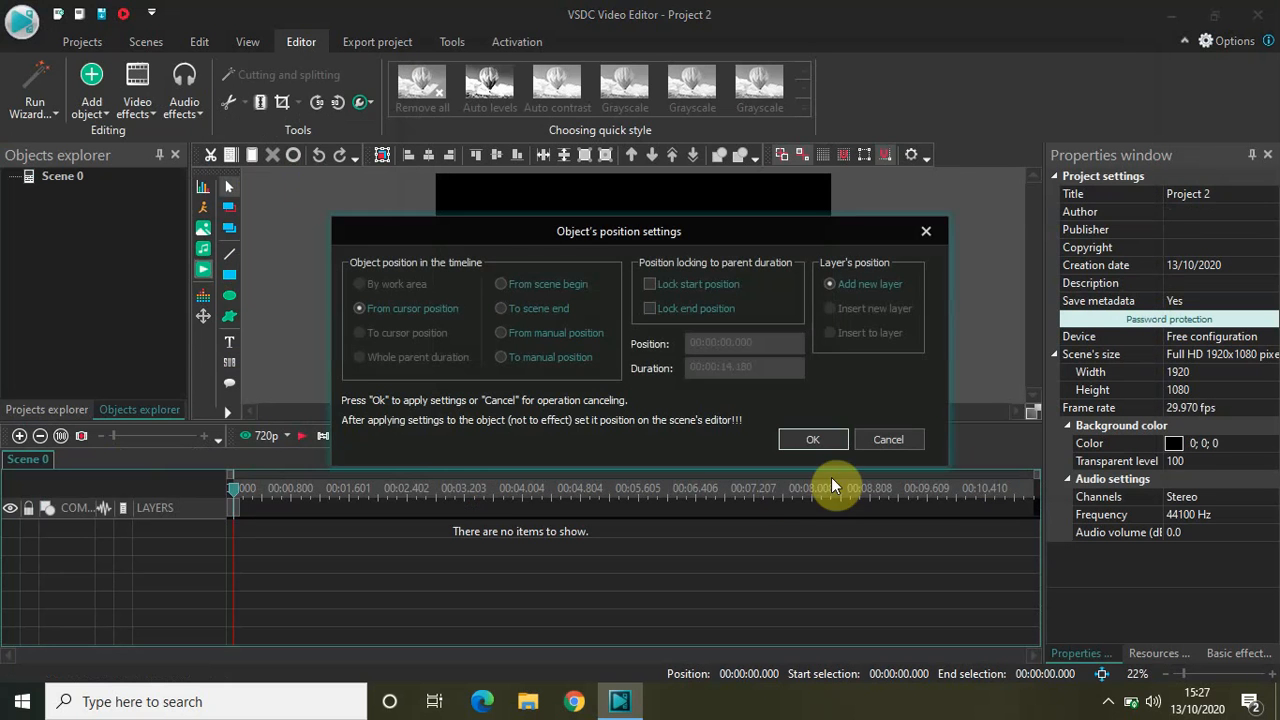
{"action": "left_click", "coordinate": [812, 440]}
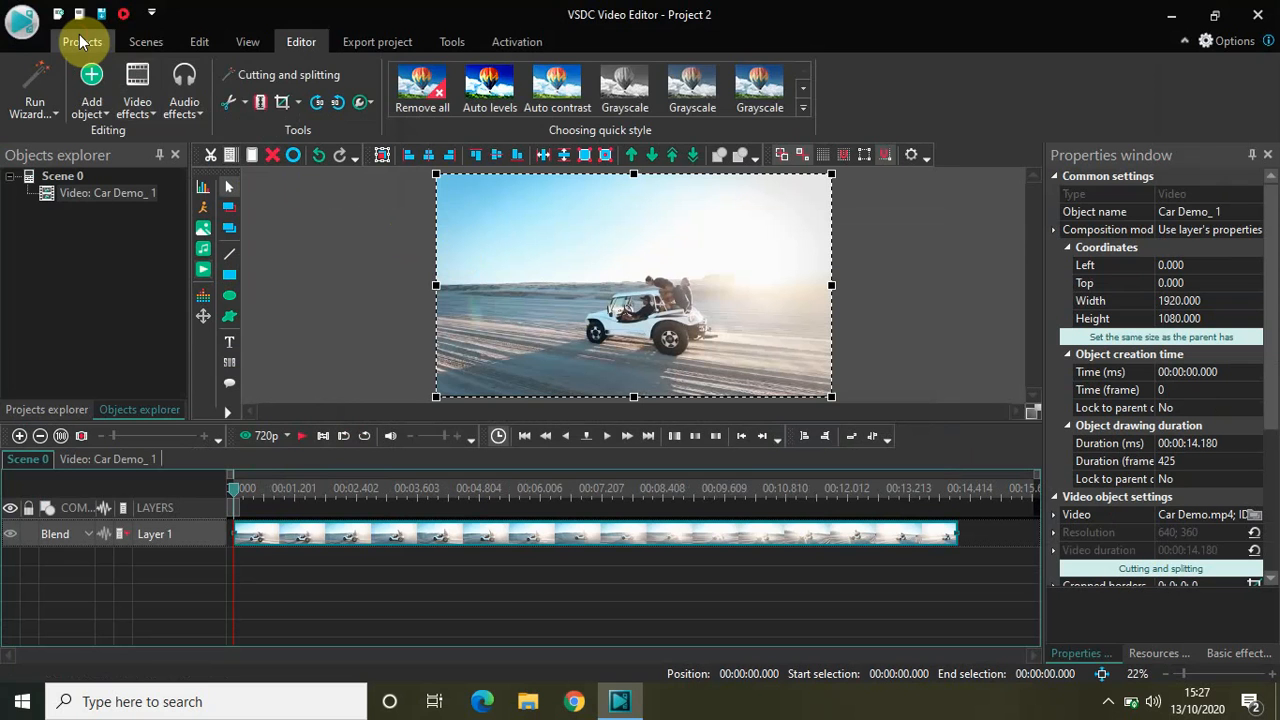
{"action": "left_click", "coordinate": [82, 40]}
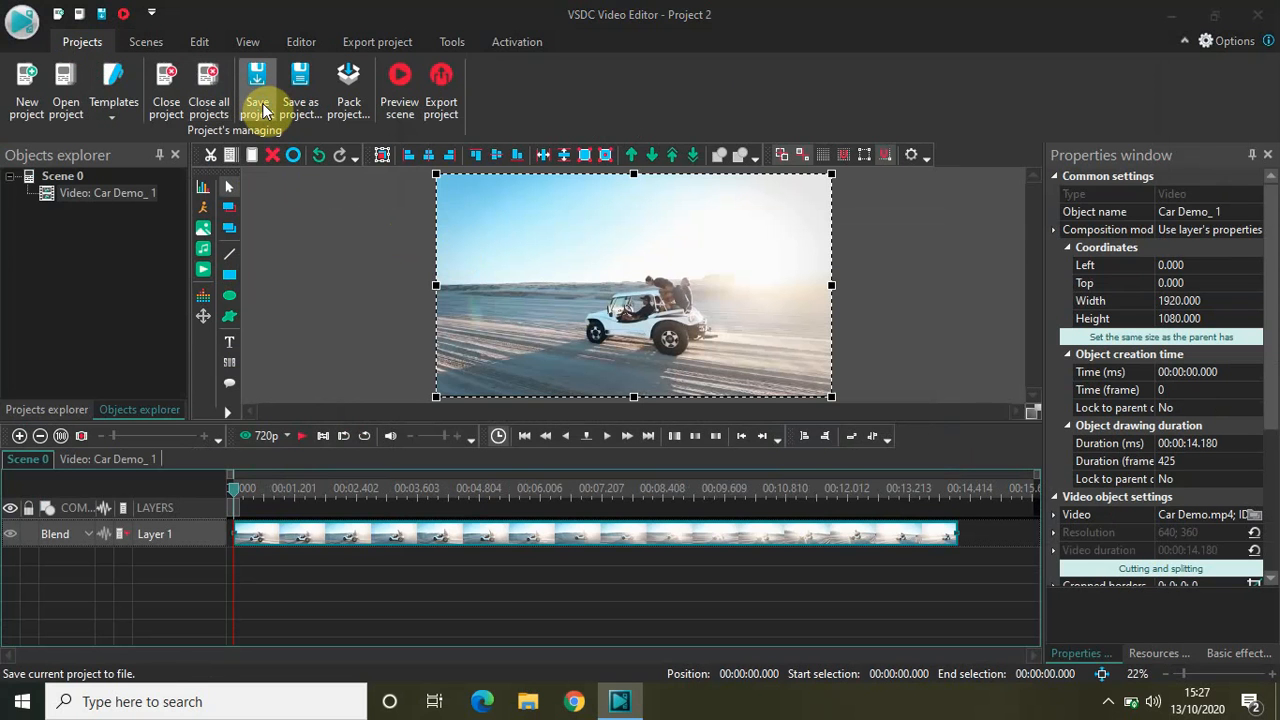
Save the project as 'Project X' in the VideoEditor folder
{"action": "left_click", "coordinate": [300, 90]}
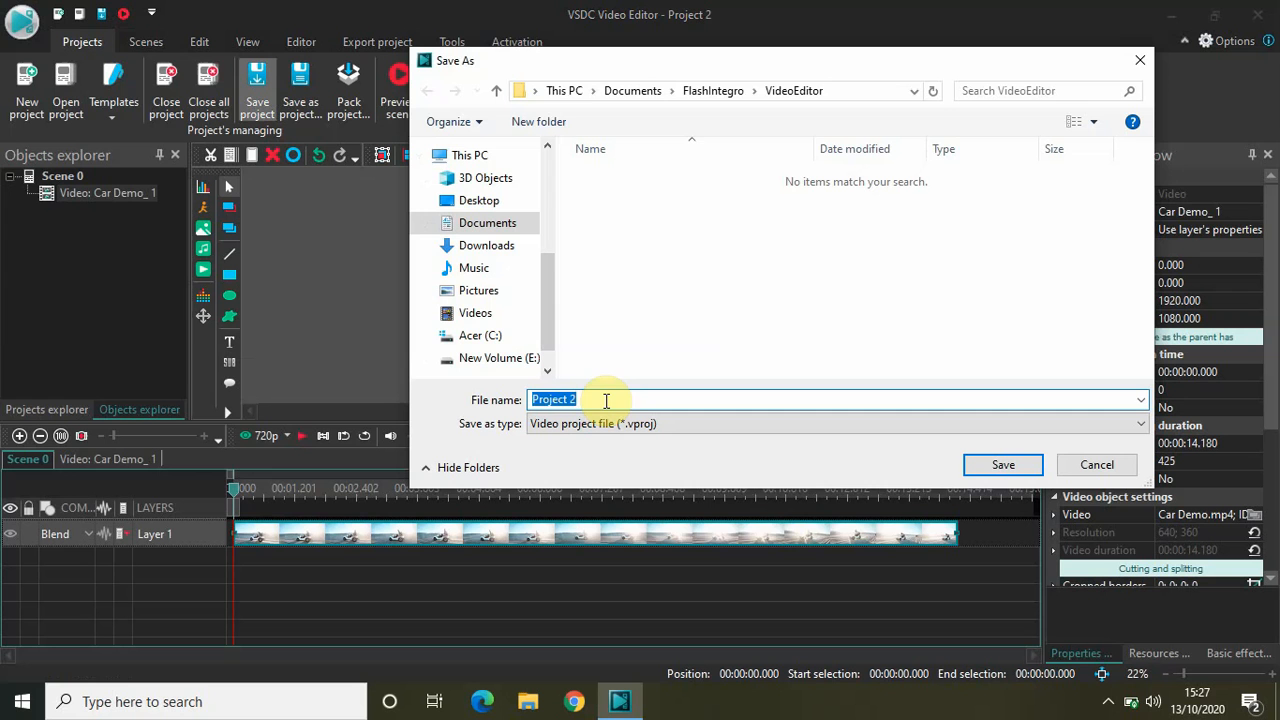
{"action": "type", "text": "Project"}
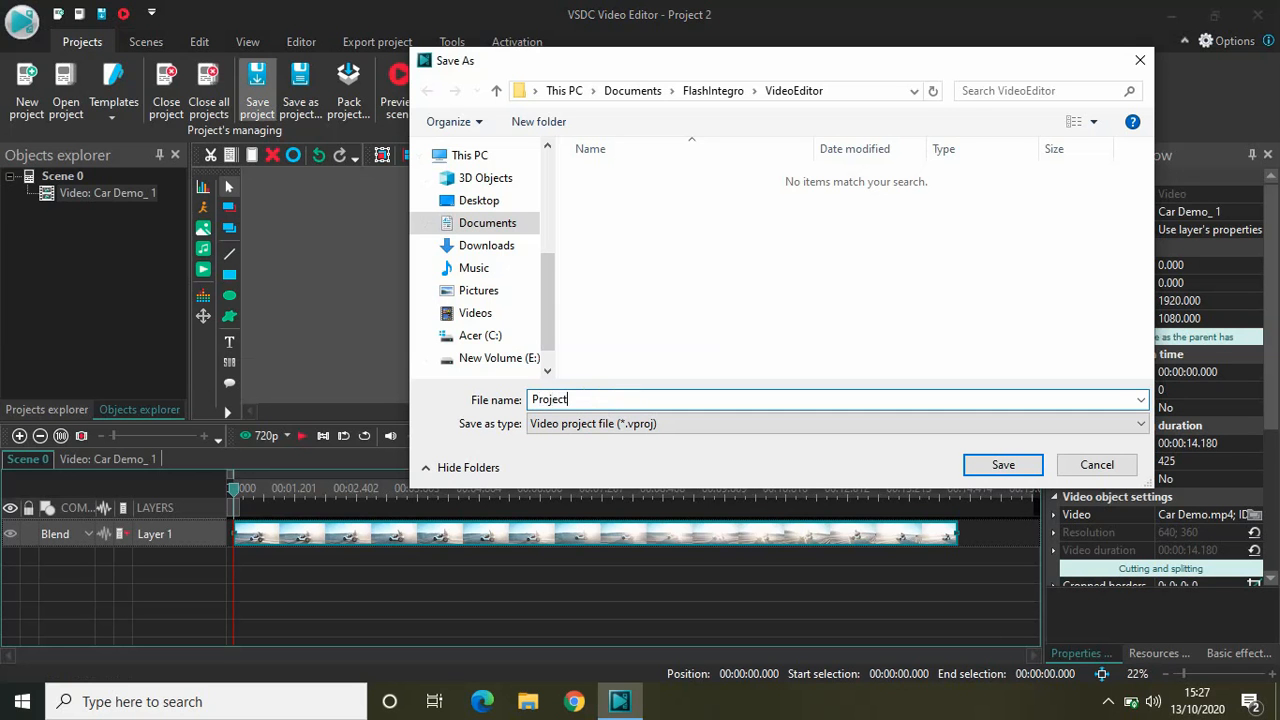
{"action": "type", "text": "X"}
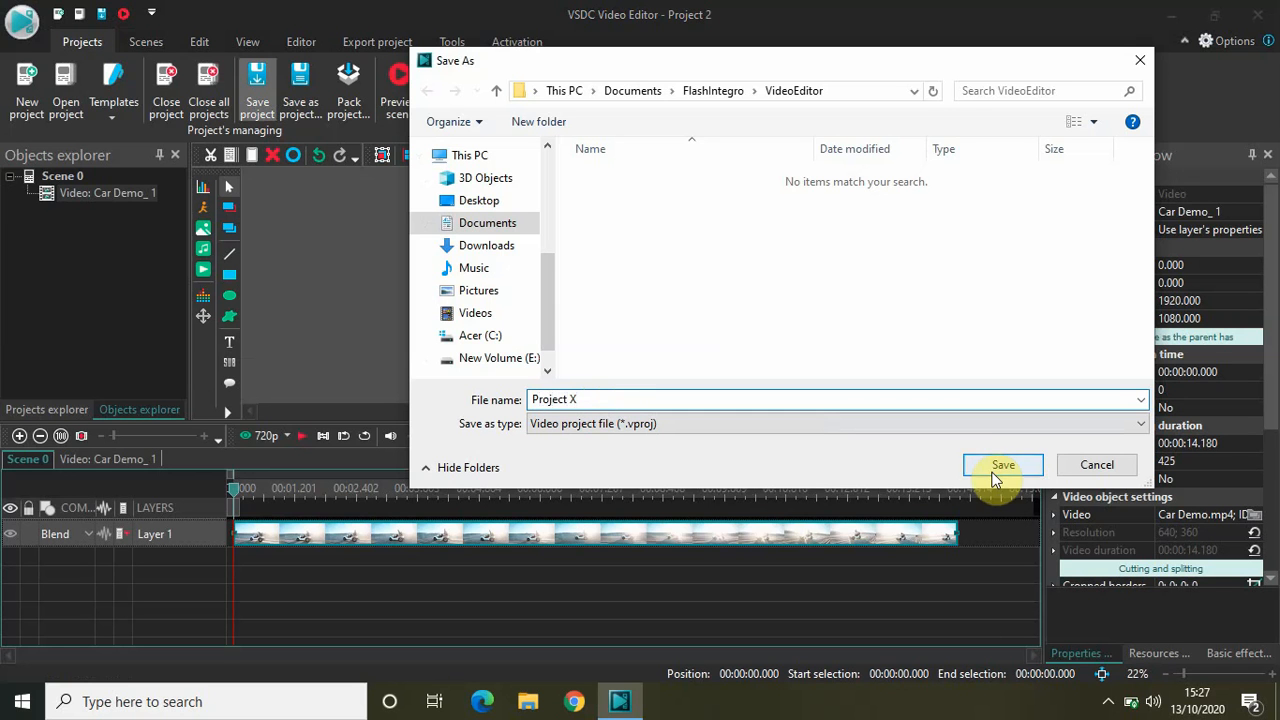
{"action": "left_click", "coordinate": [1002, 464]}
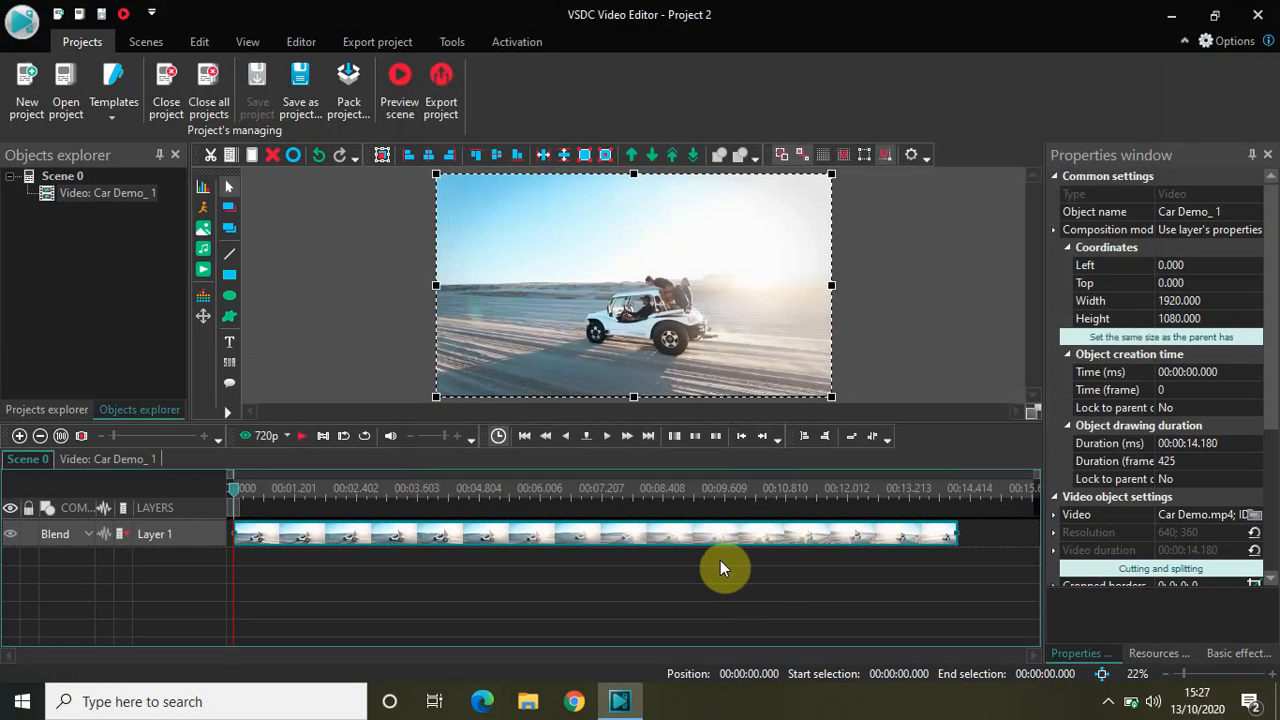
{"action": "mouse_move", "coordinate": [1104, 170]}
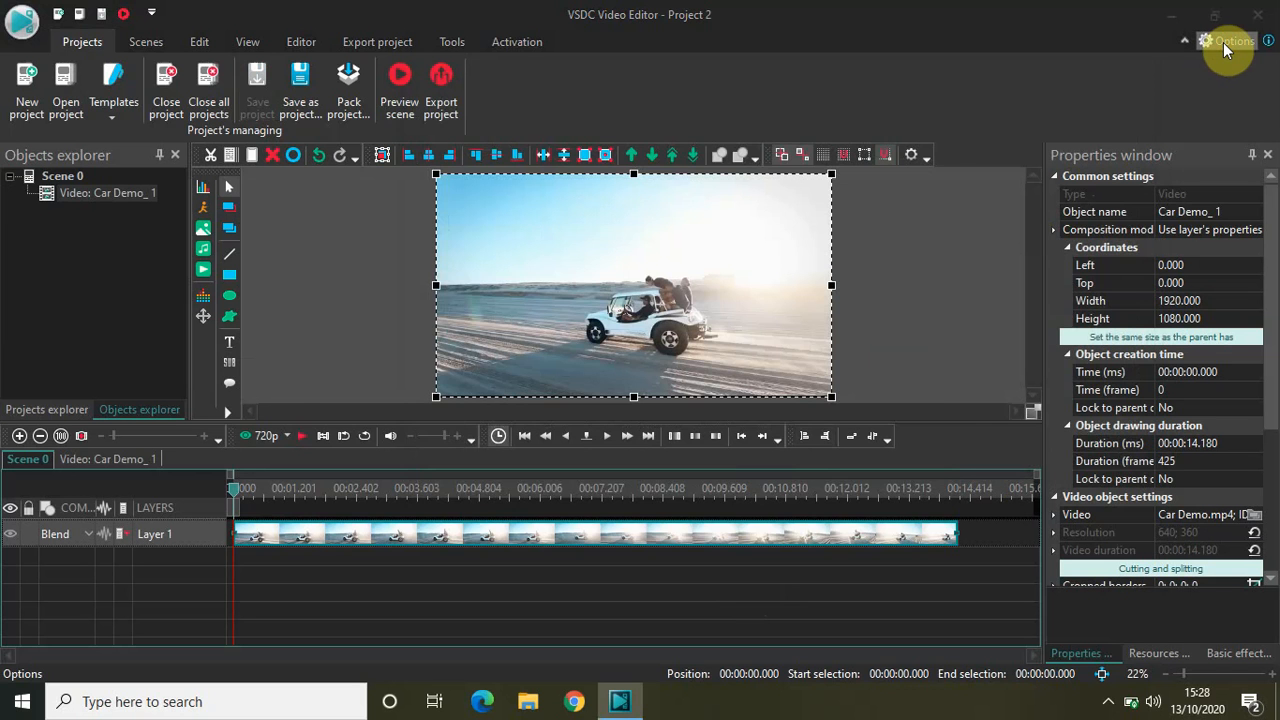
{"action": "left_click", "coordinate": [1228, 40]}
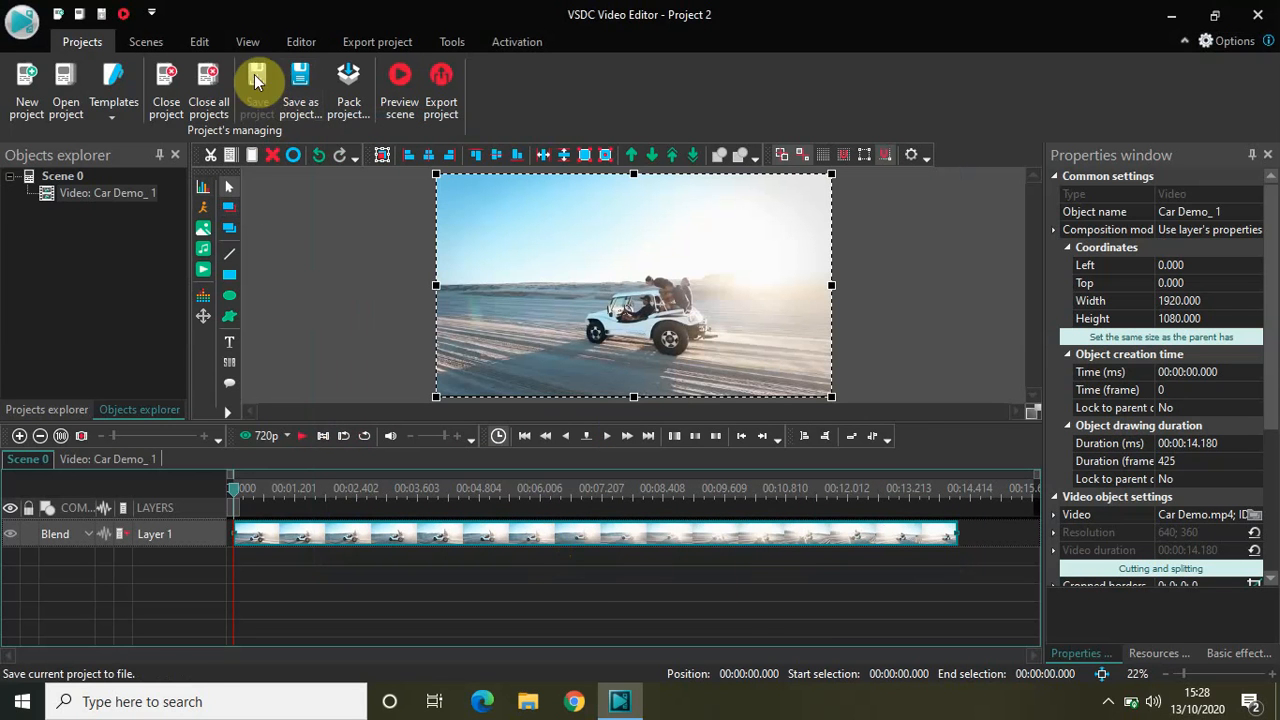
{"action": "mouse_move", "coordinate": [282, 254]}
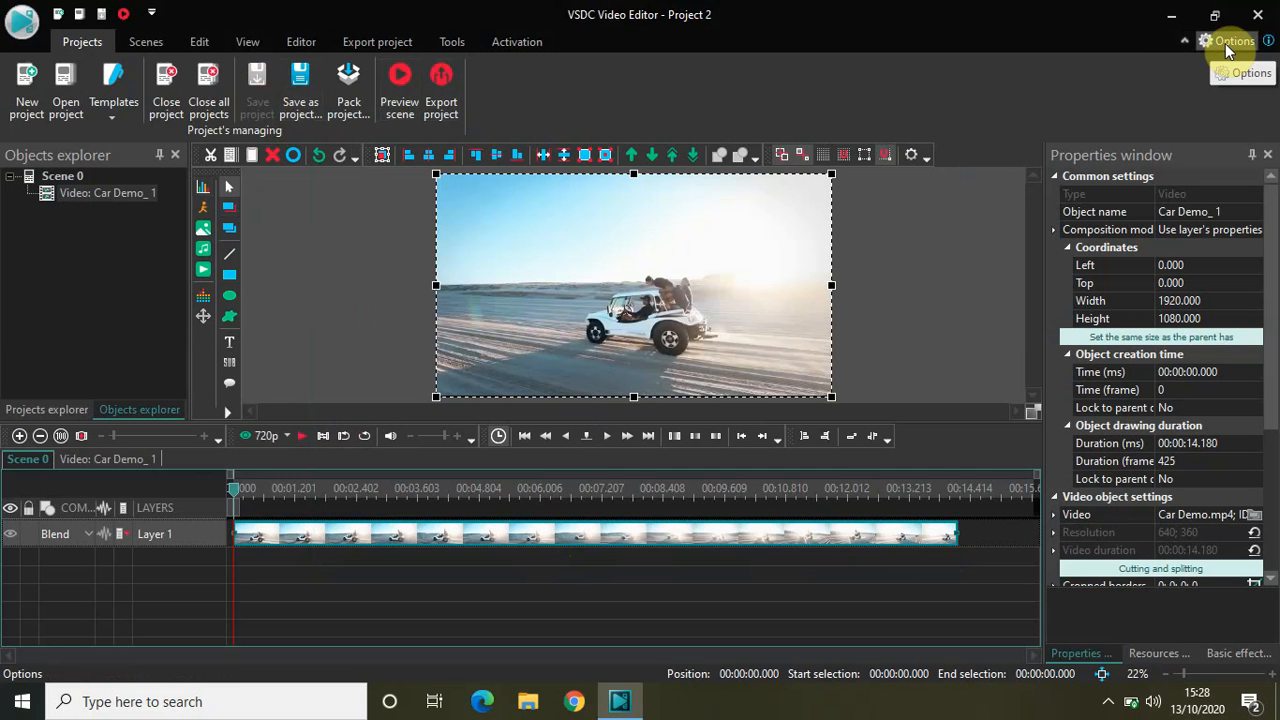
{"action": "mouse_move", "coordinate": [356, 276]}
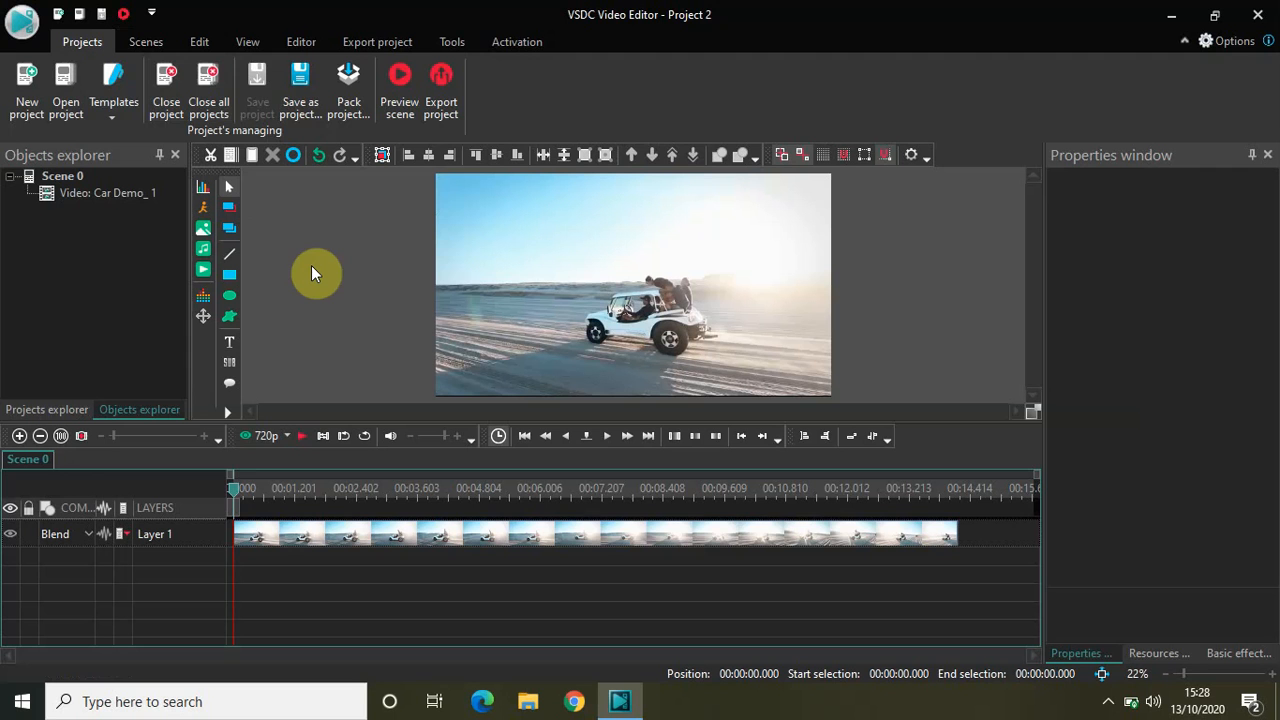
{"action": "mouse_move", "coordinate": [340, 248]}
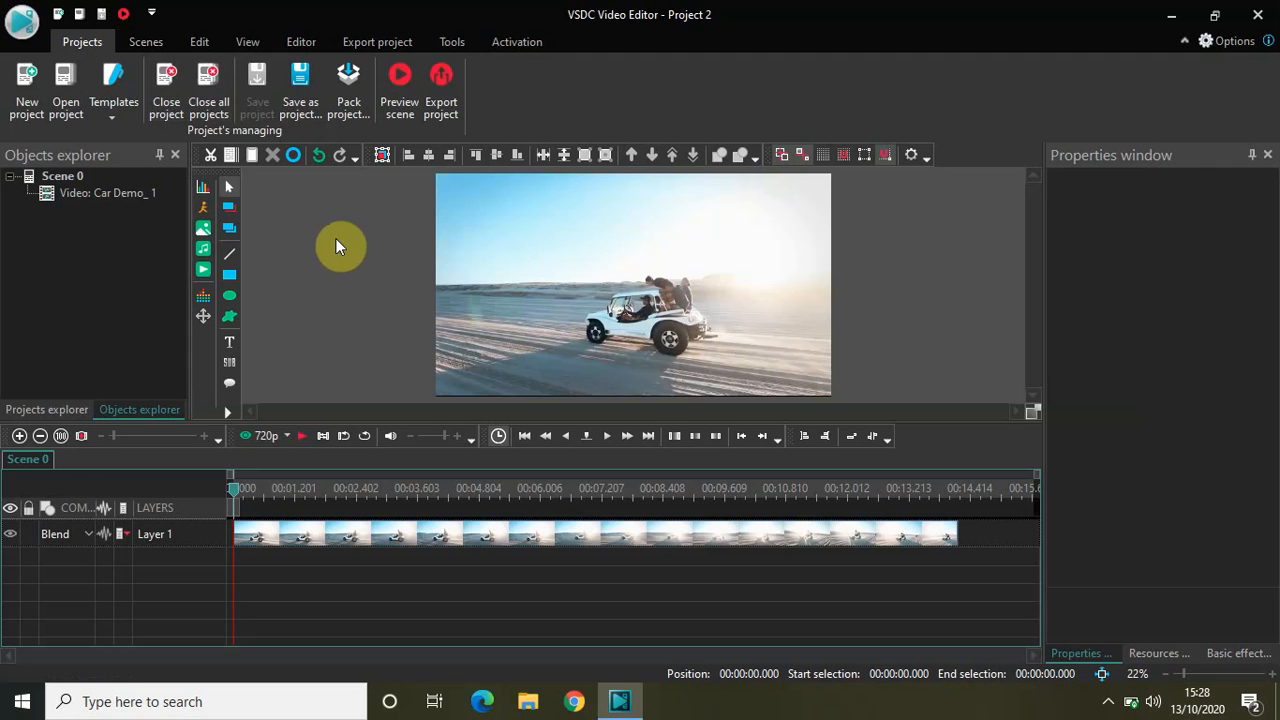
{"action": "mouse_move", "coordinate": [290, 292]}
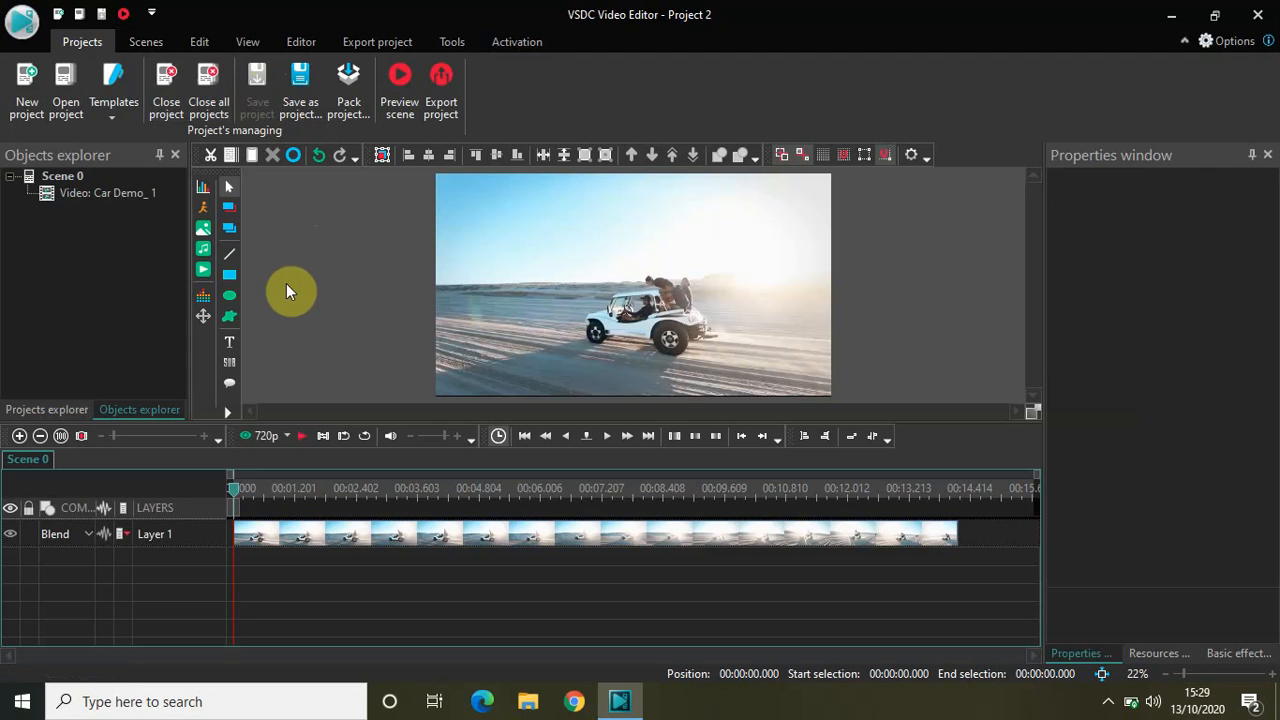
{"action": "mouse_move", "coordinate": [322, 332]}
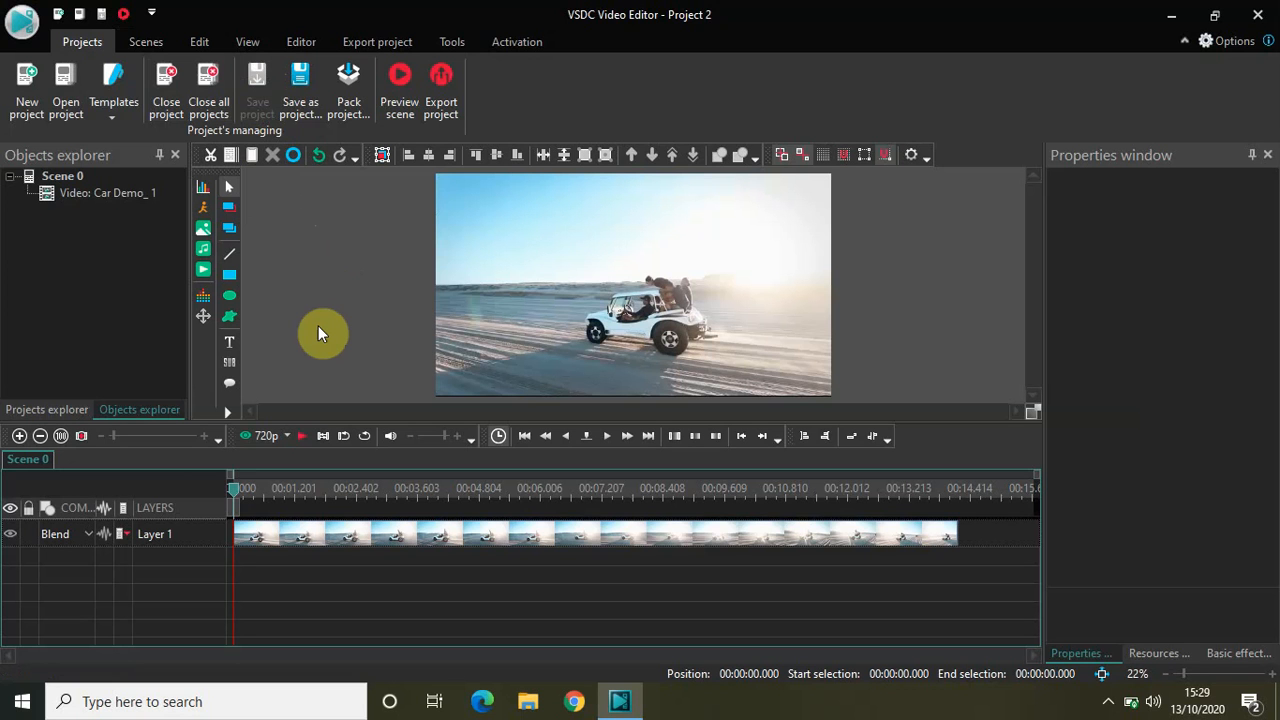
{"action": "mouse_move", "coordinate": [290, 340]}
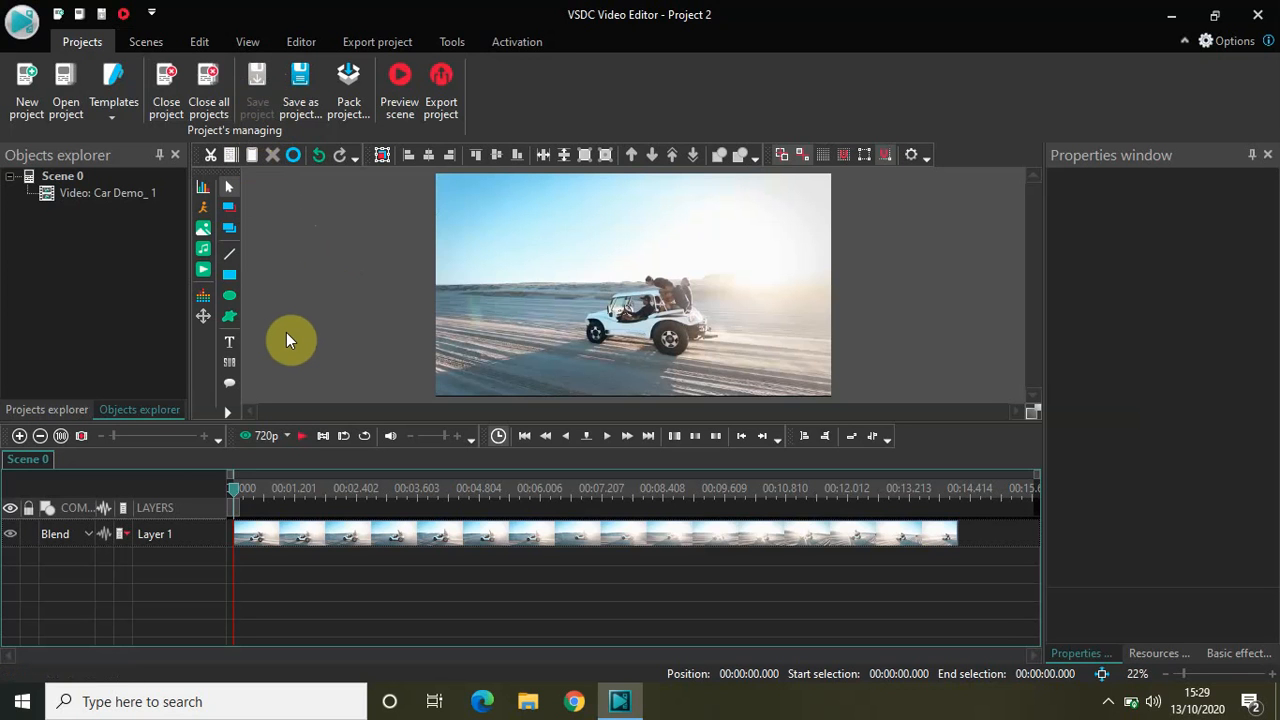